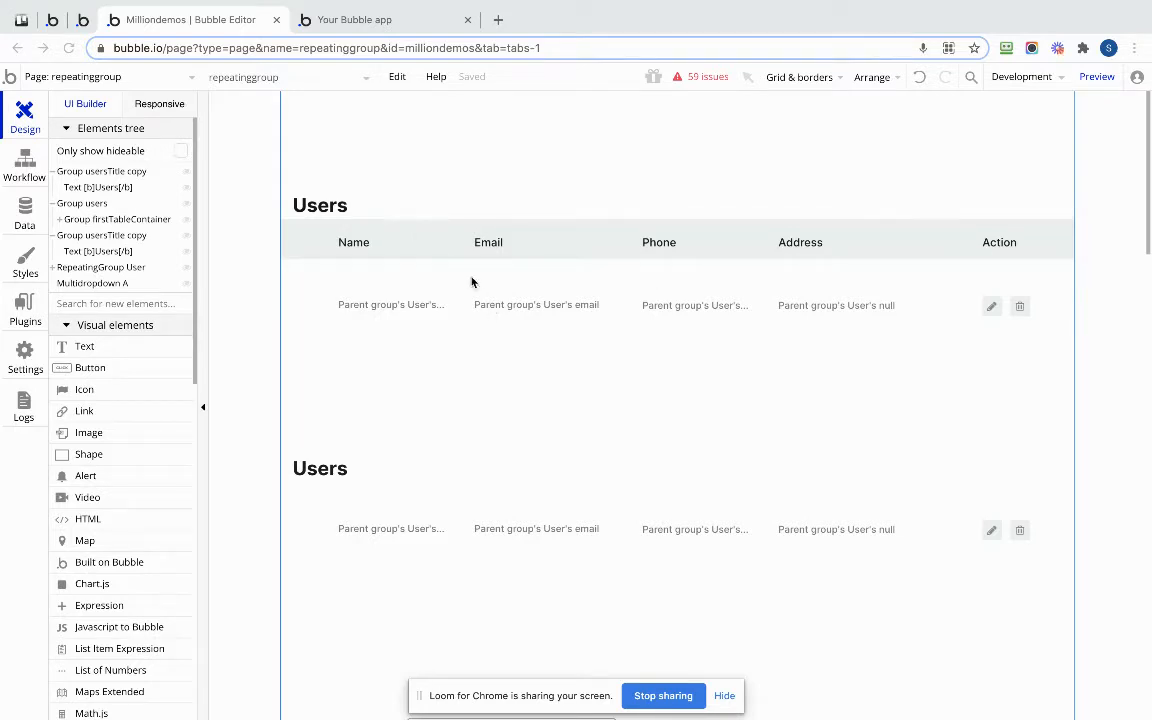
mouse_move(696, 253)
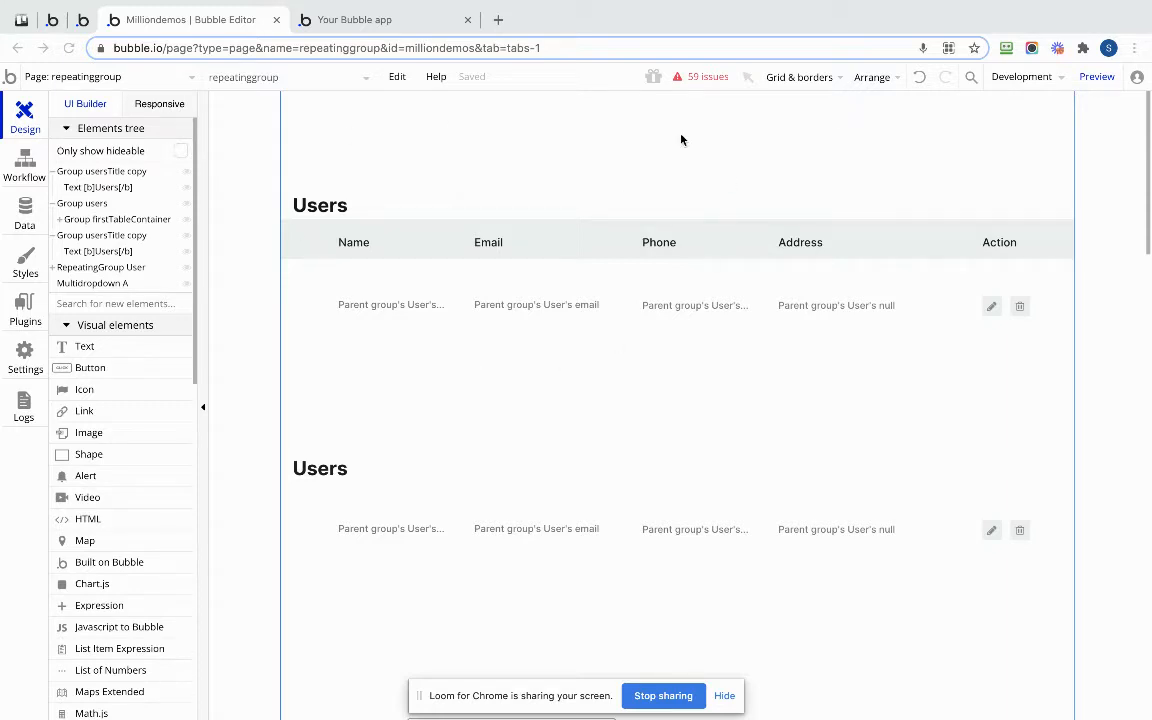
mouse_move(217, 261)
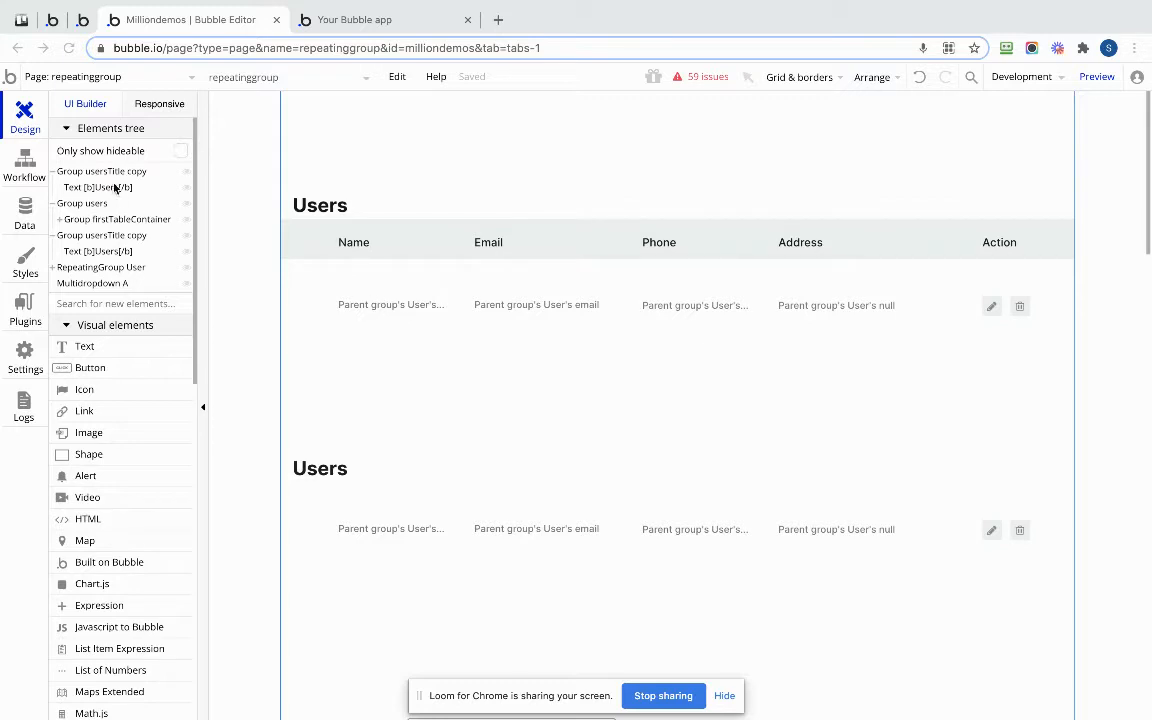
mouse_move(66, 268)
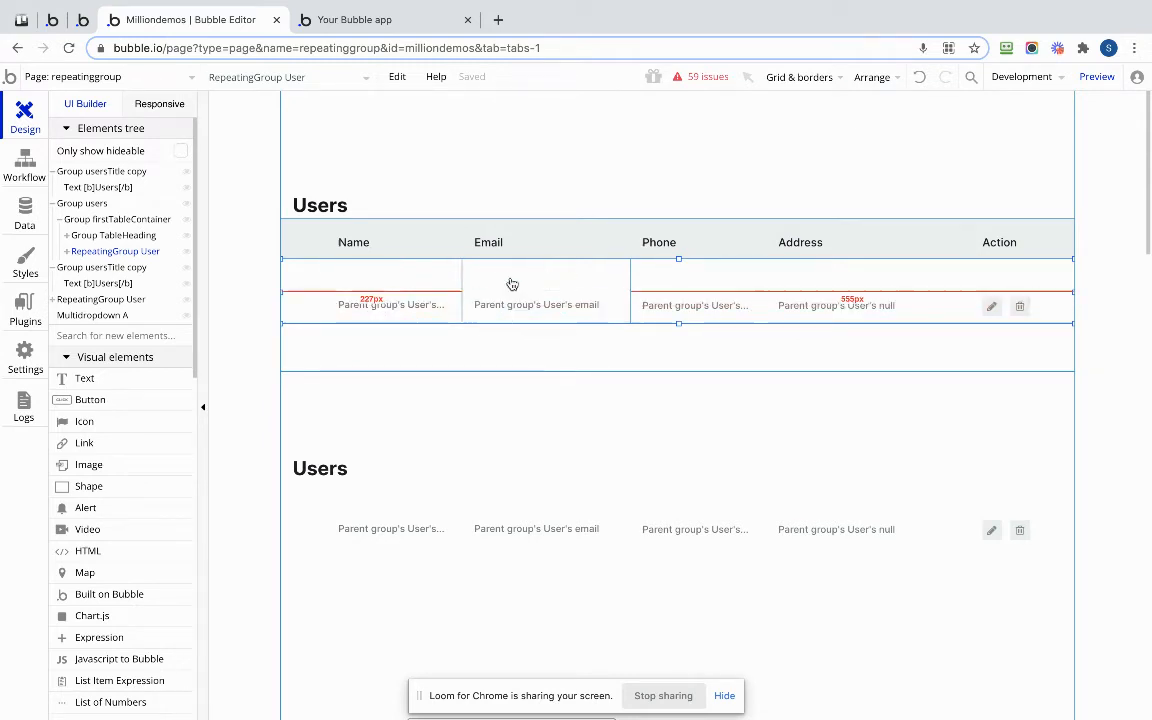
click(488, 242)
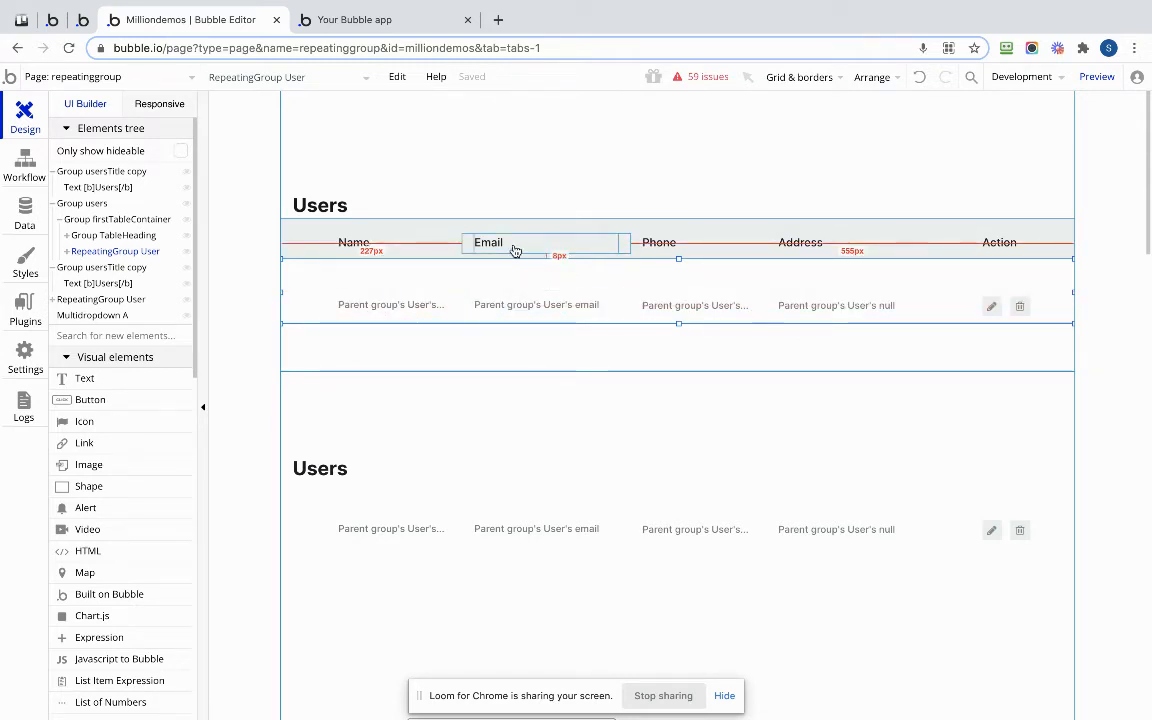
click(353, 242)
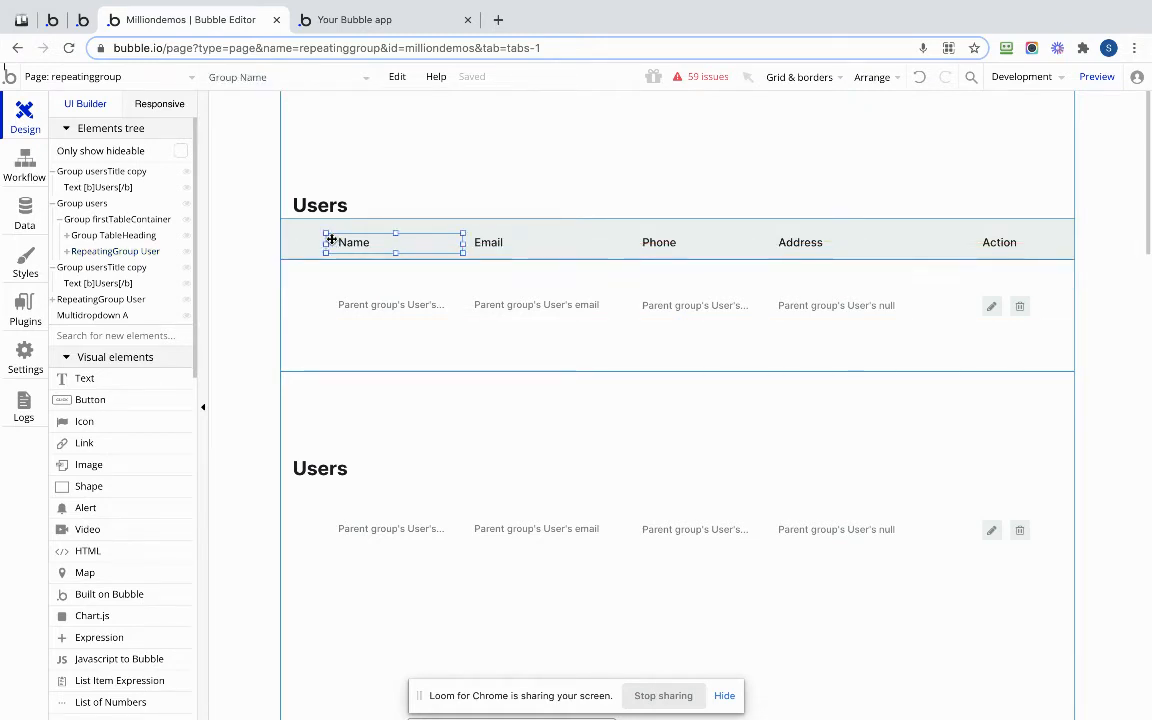
click(353, 242)
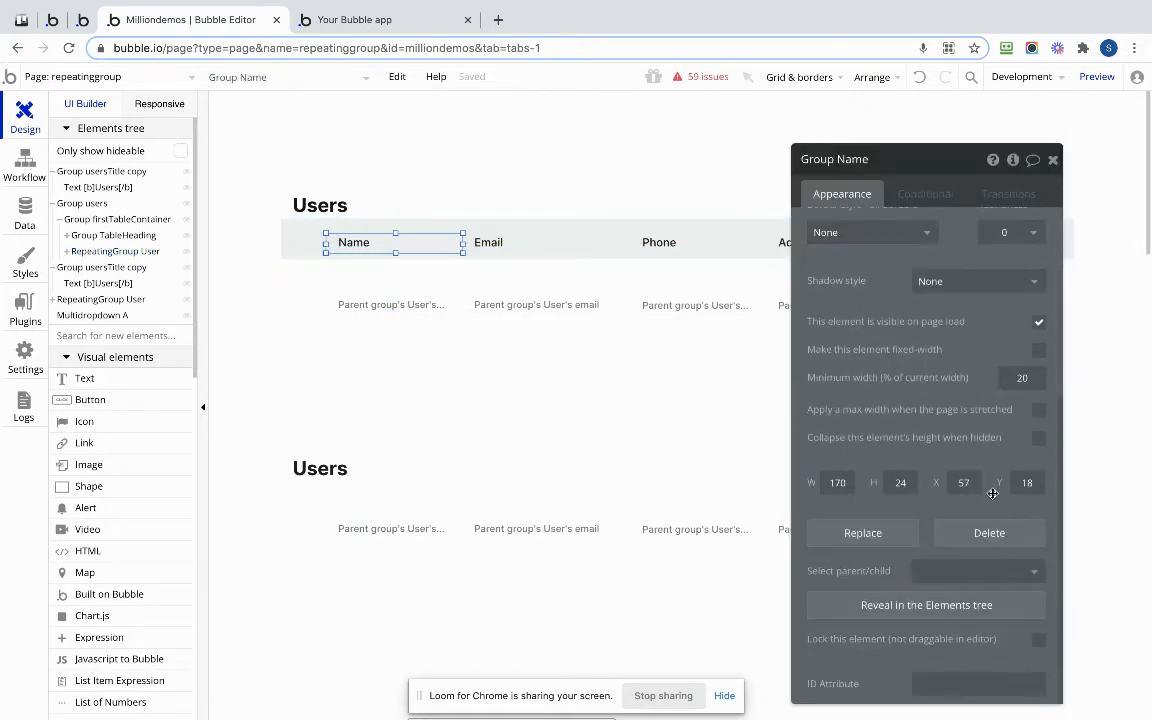
click(837, 482)
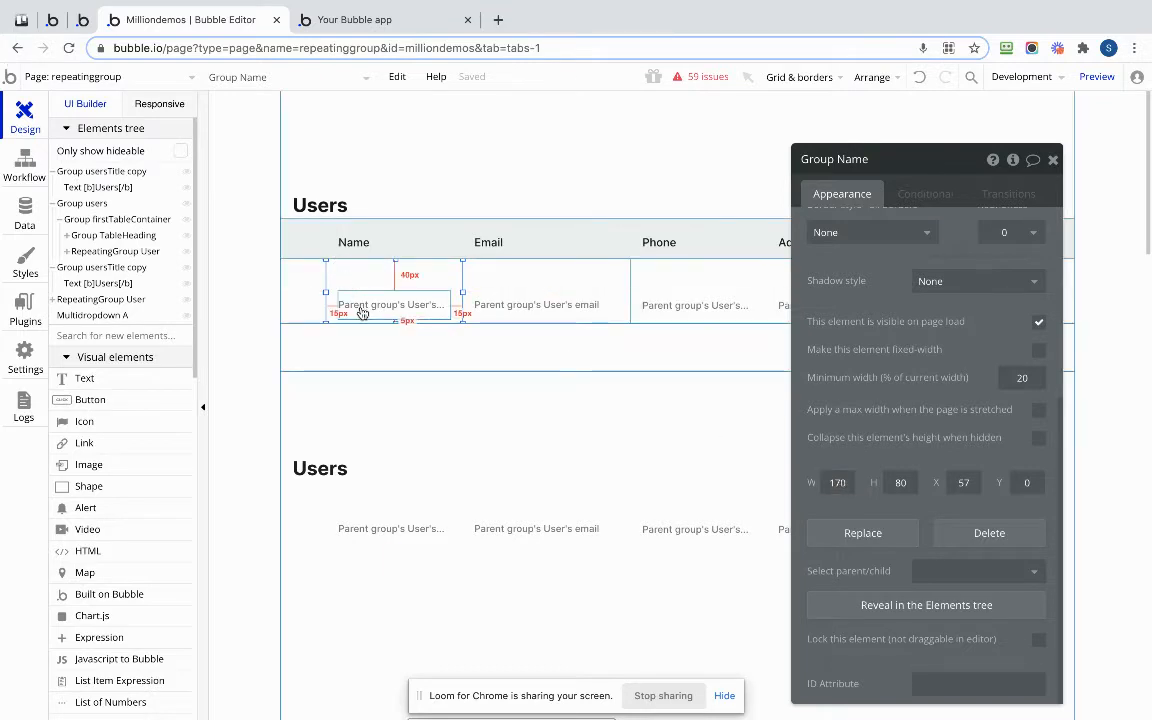
click(390, 304)
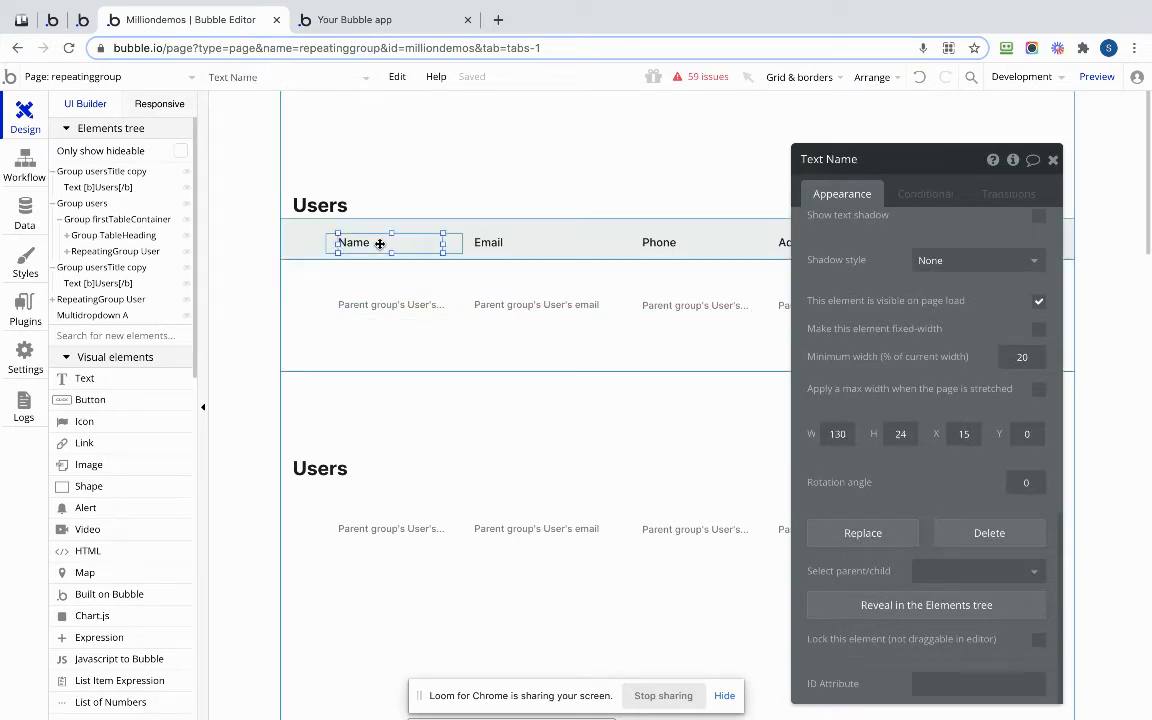
mouse_move(408, 304)
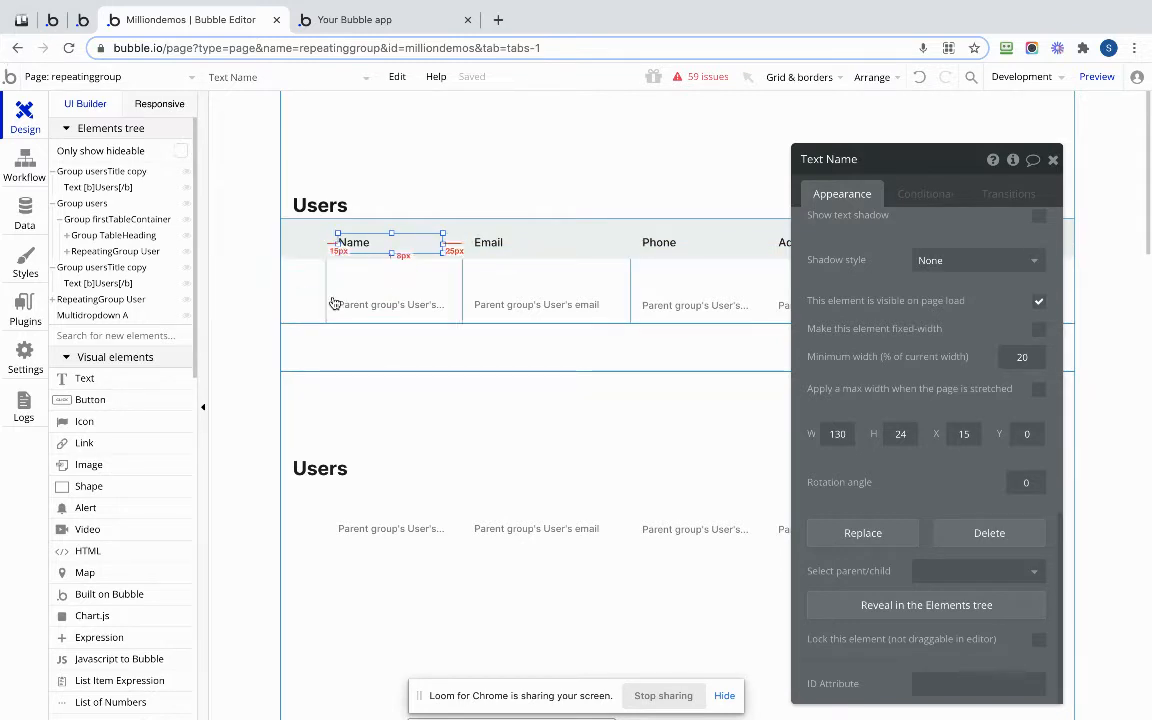
click(488, 242)
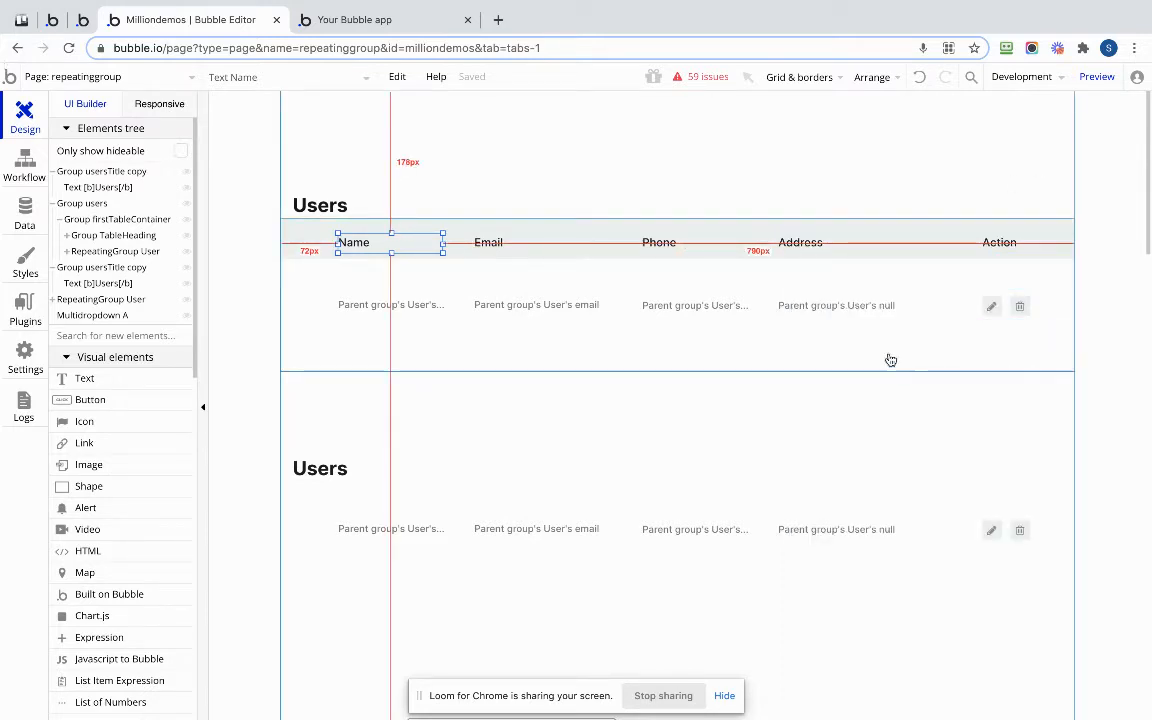
mouse_move(836, 346)
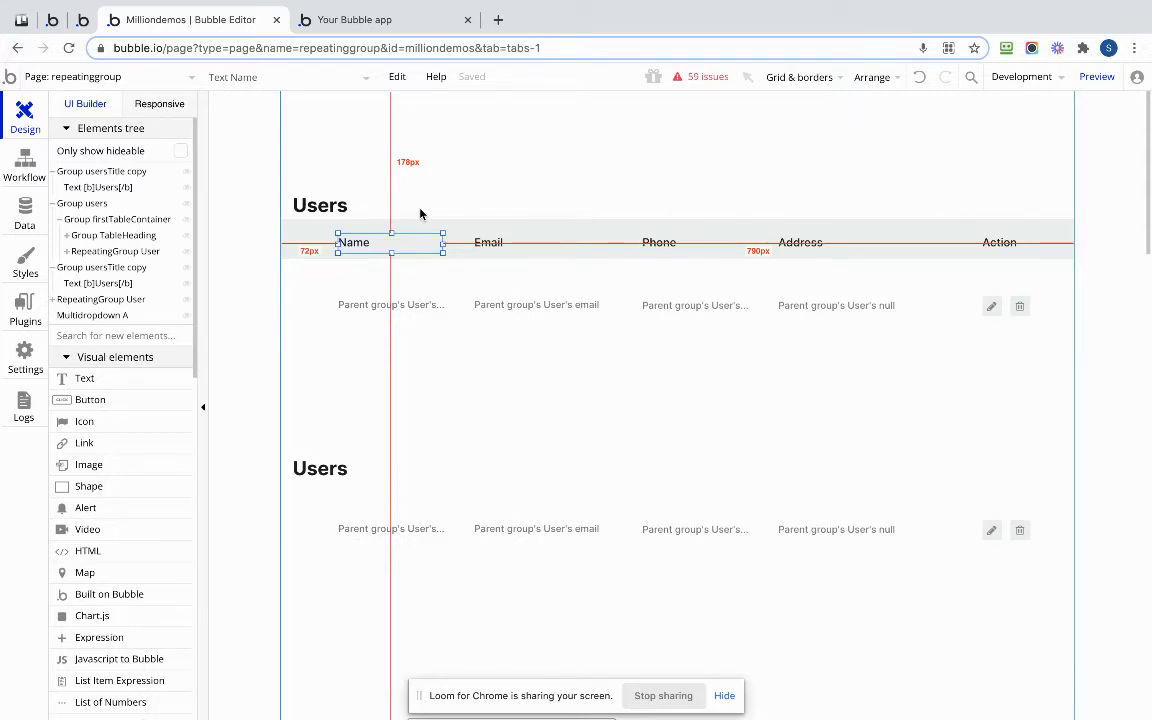
mouse_move(423, 231)
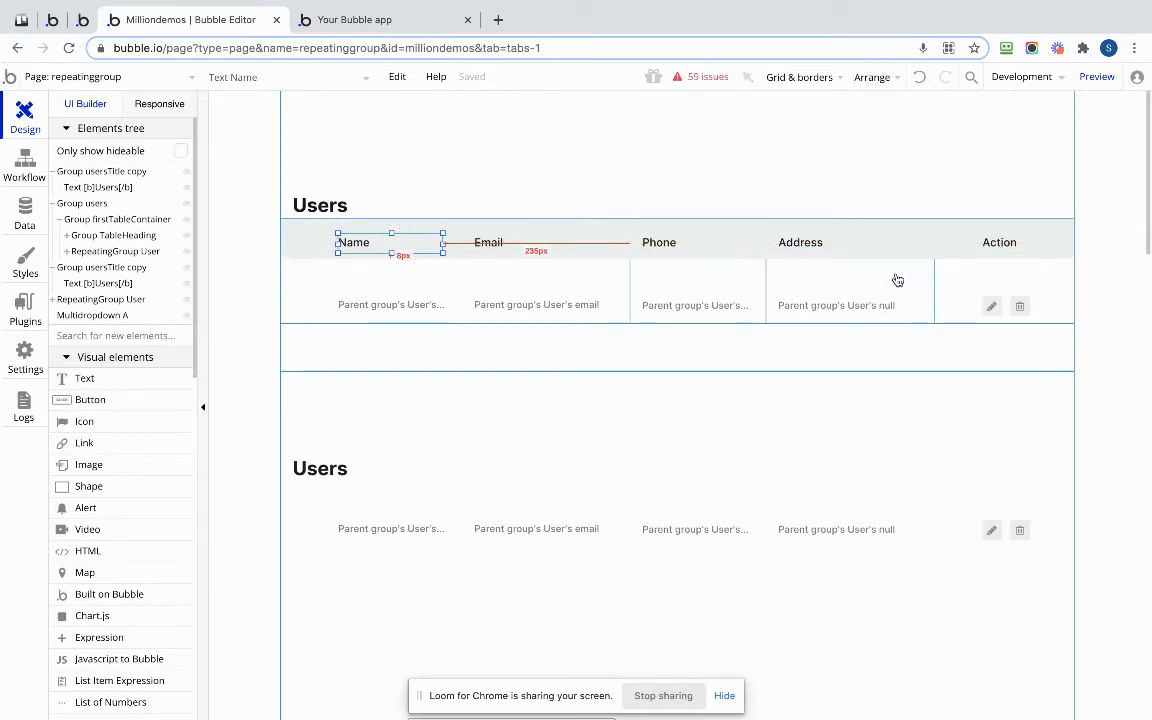
click(800, 242)
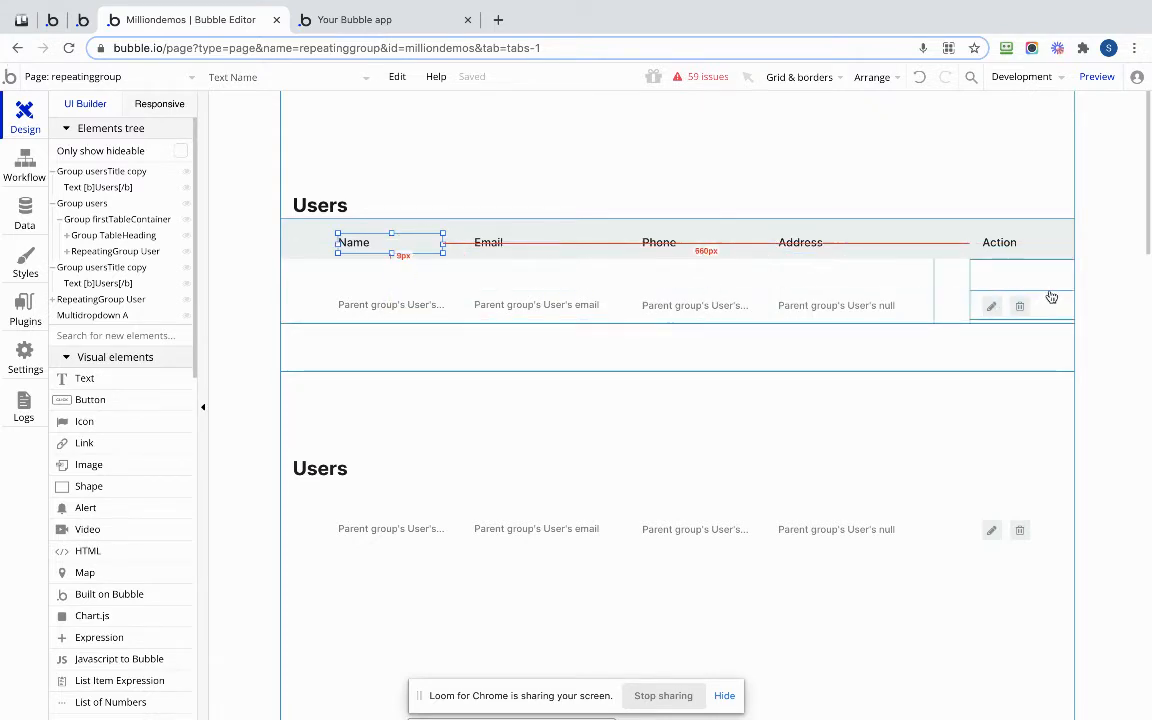
mouse_move(988, 287)
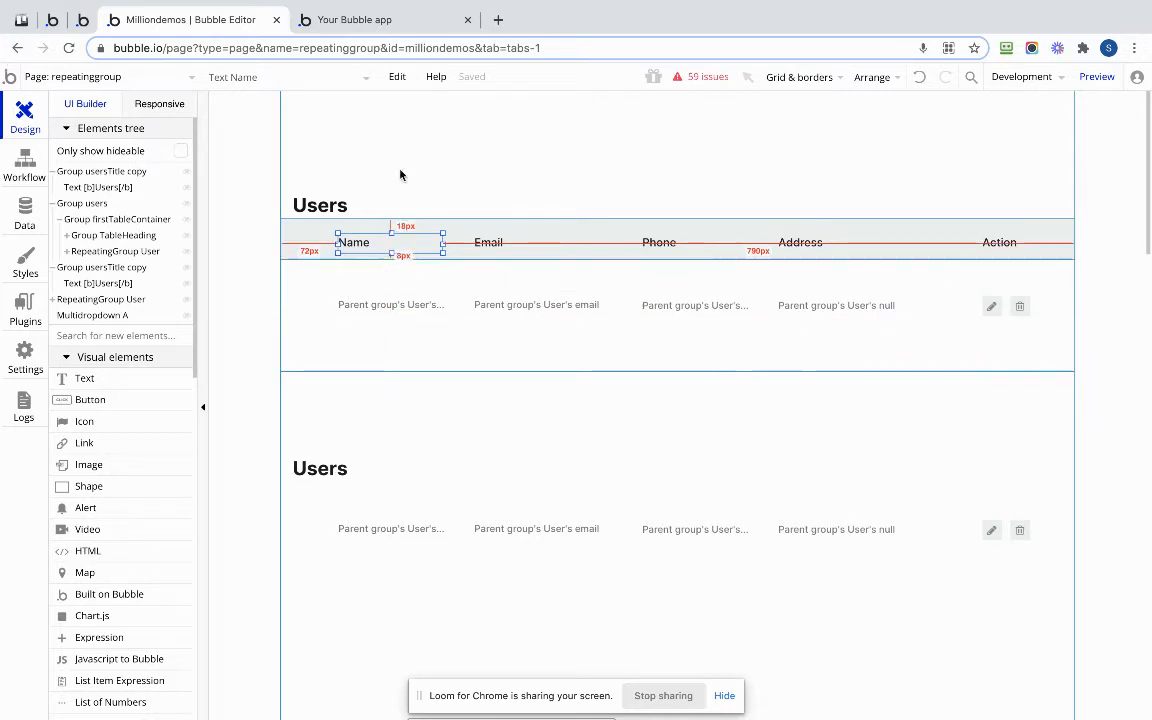
click(384, 19)
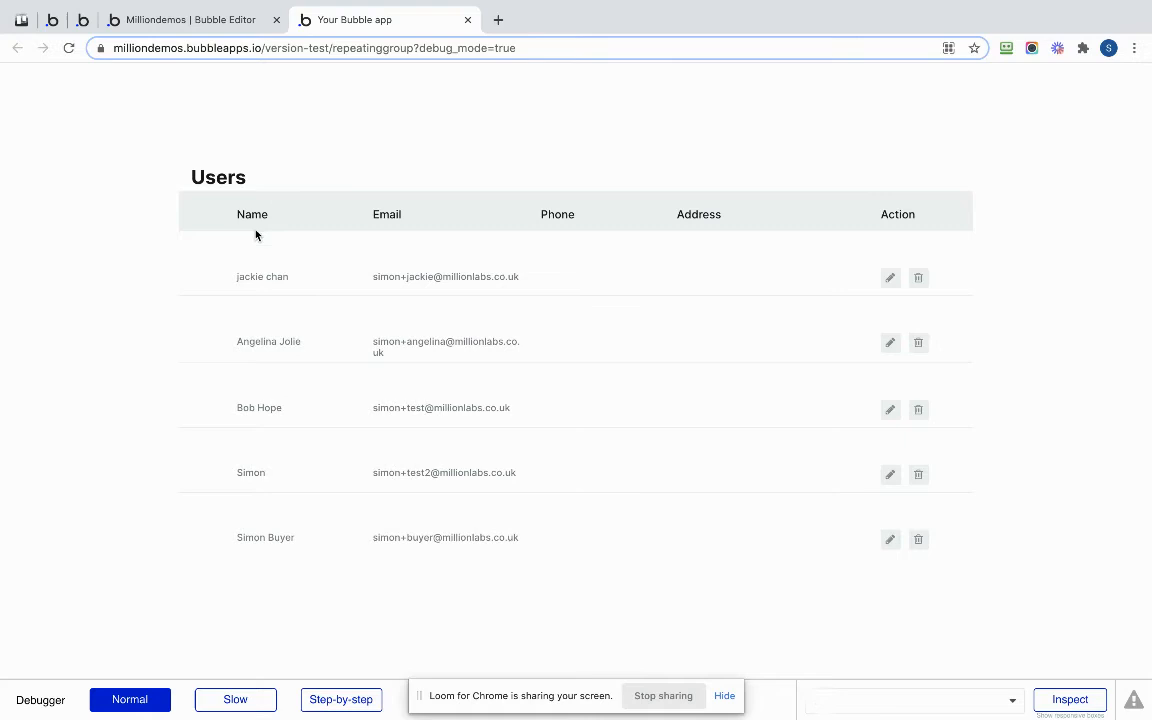
mouse_move(615, 384)
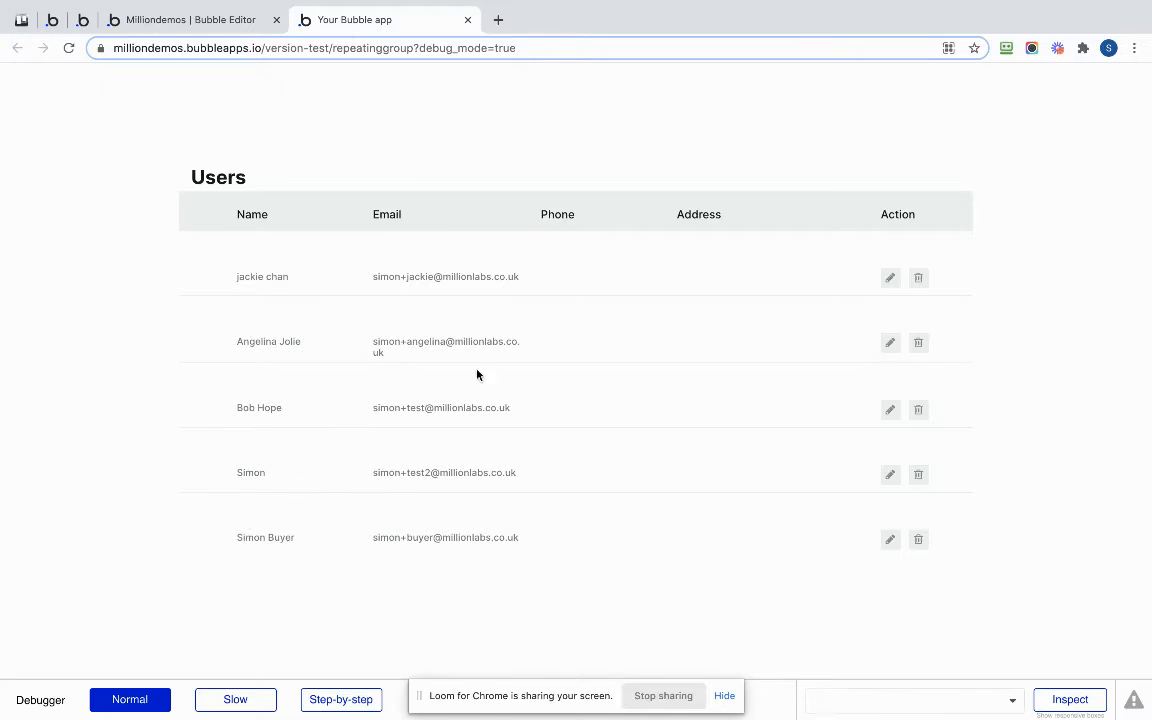
mouse_move(937, 445)
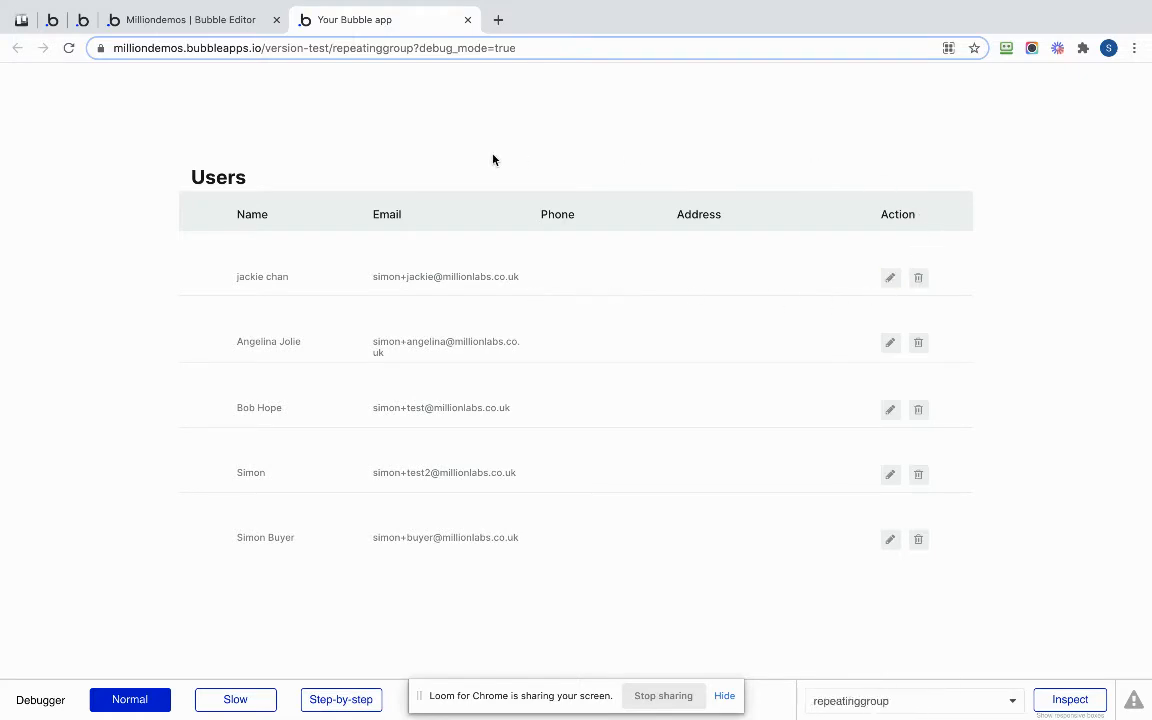
Step: Return to the users page and select the first table's Name heading text
click(190, 19)
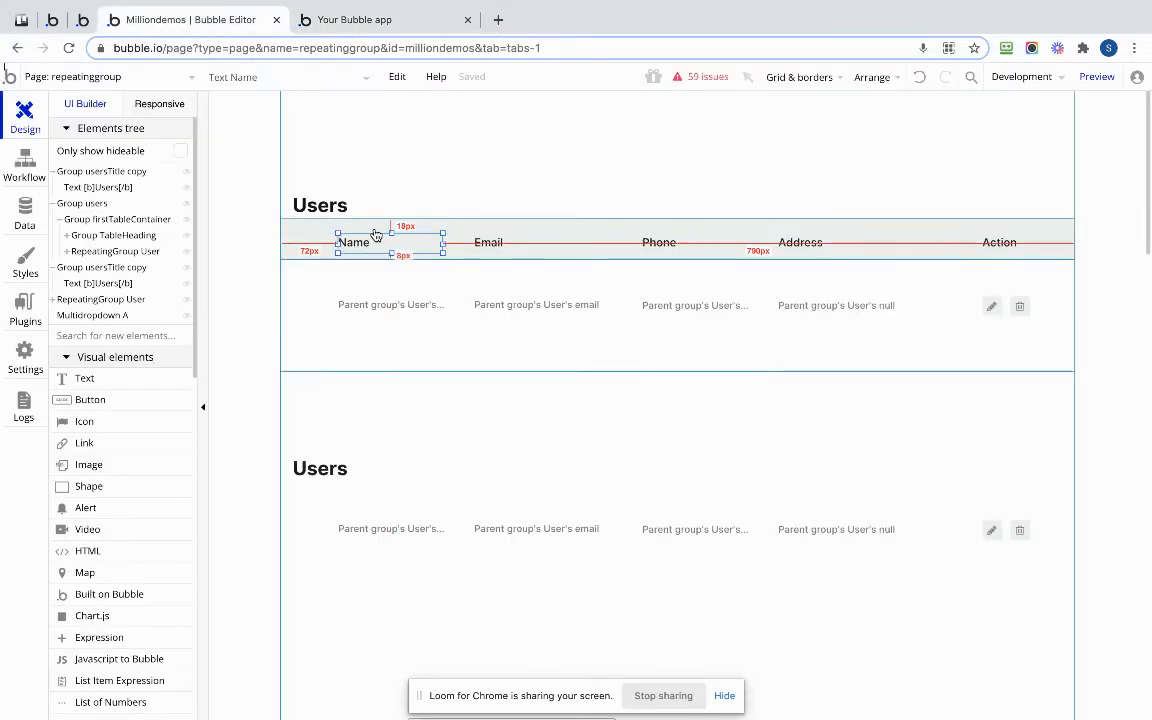
click(488, 242)
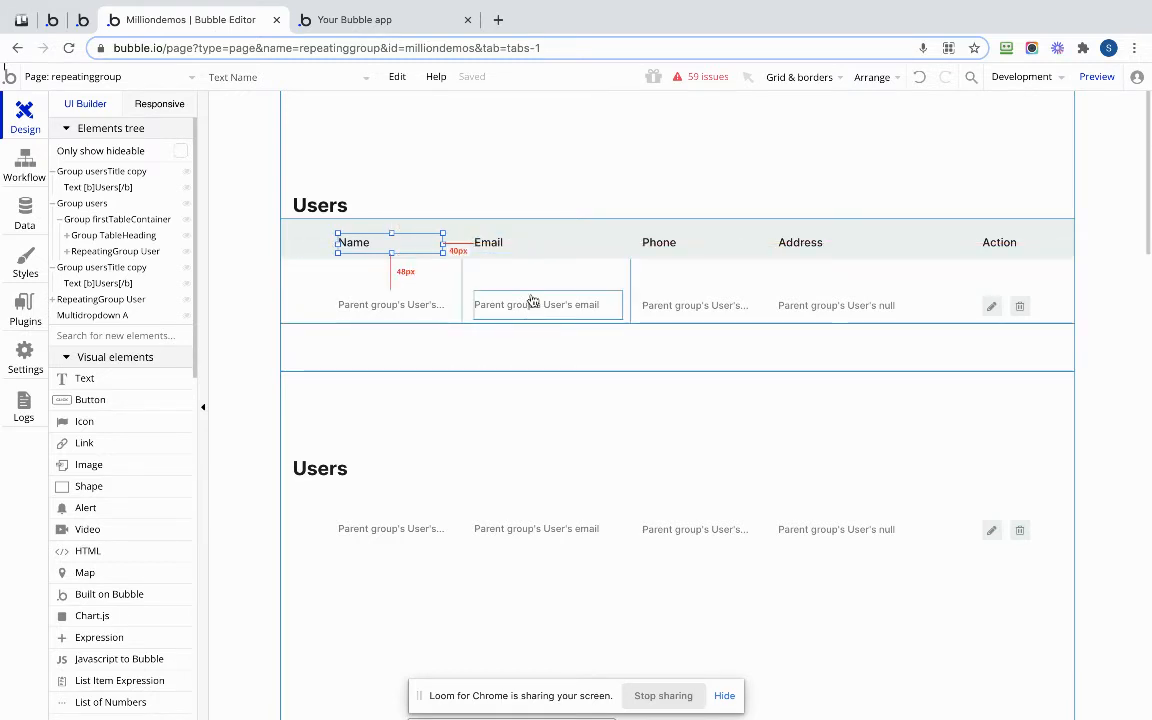
click(695, 305)
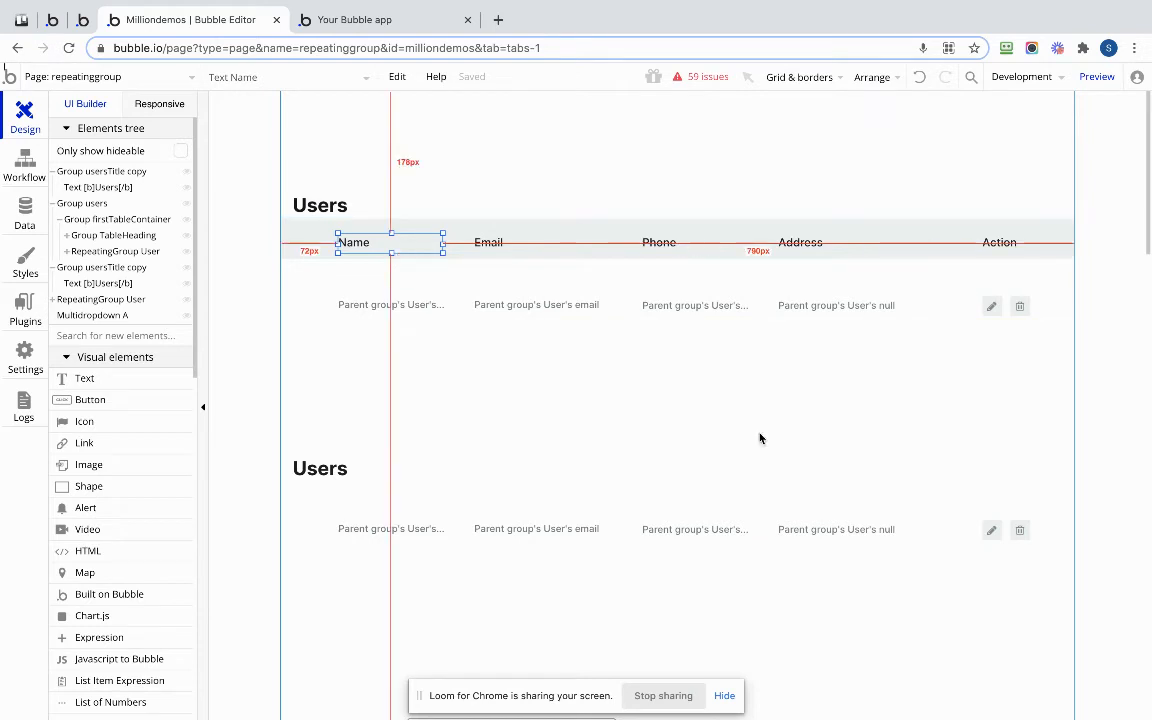
scroll(down, 3)
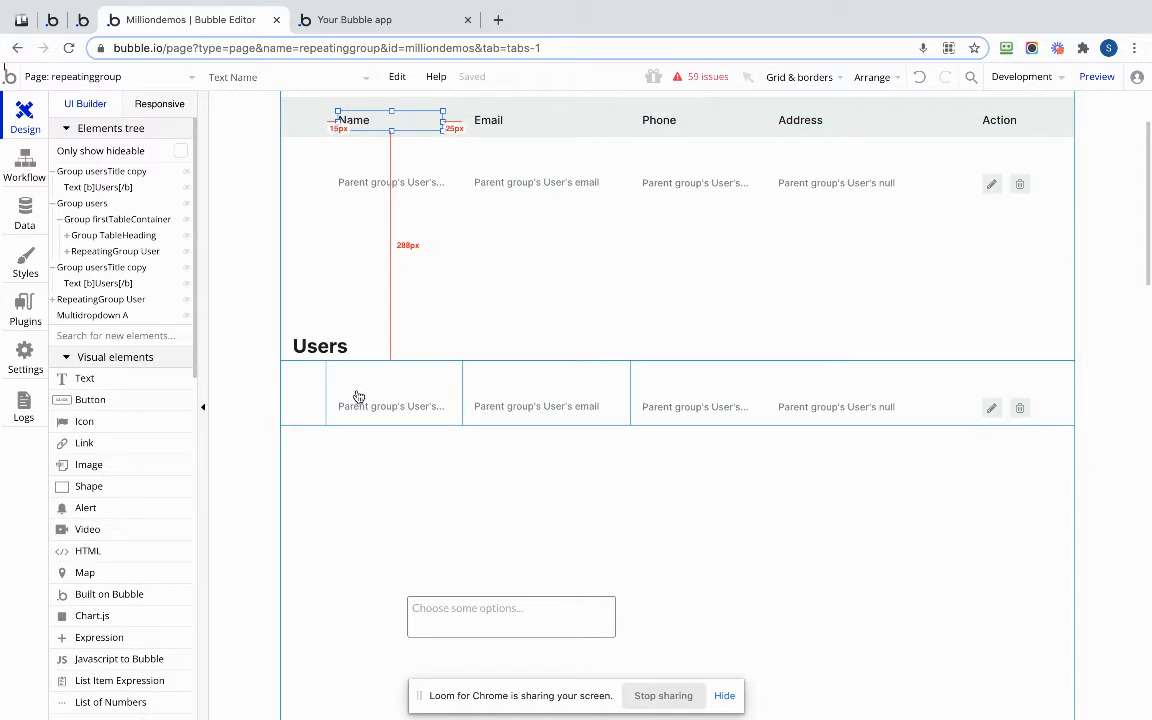
mouse_move(356, 384)
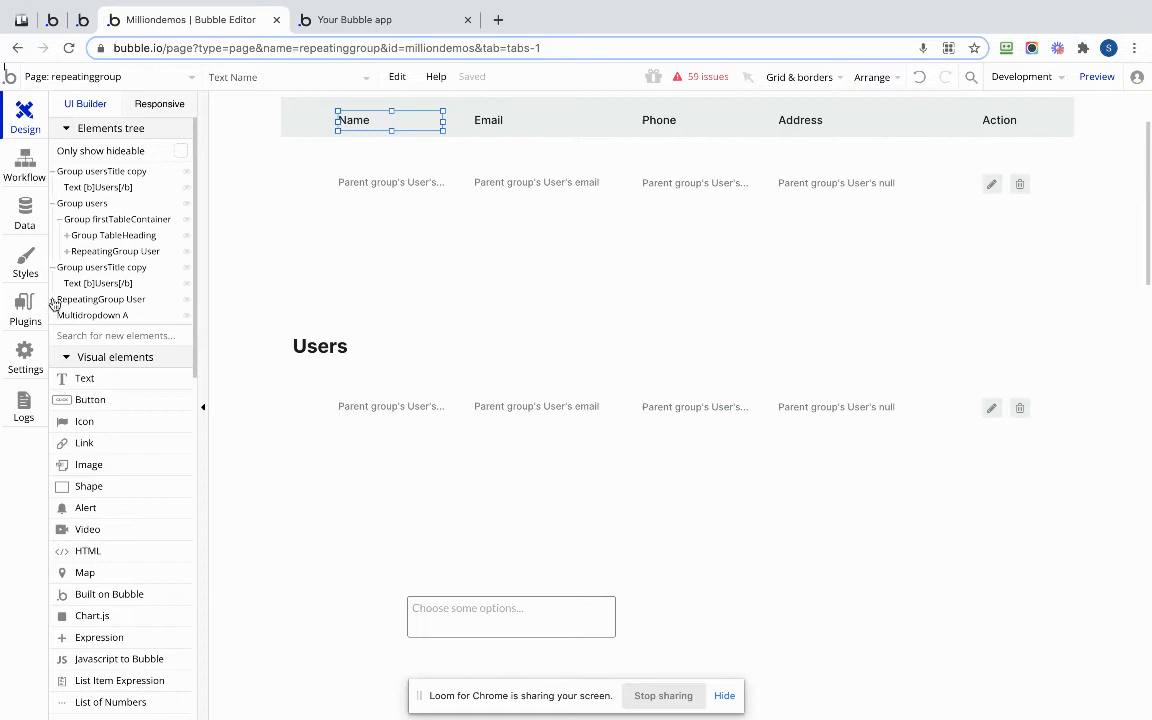
Step: Expand the second table's Group Row, phoneAddress, Phone, nameEmail and Address groups to inspect their nesting
click(101, 299)
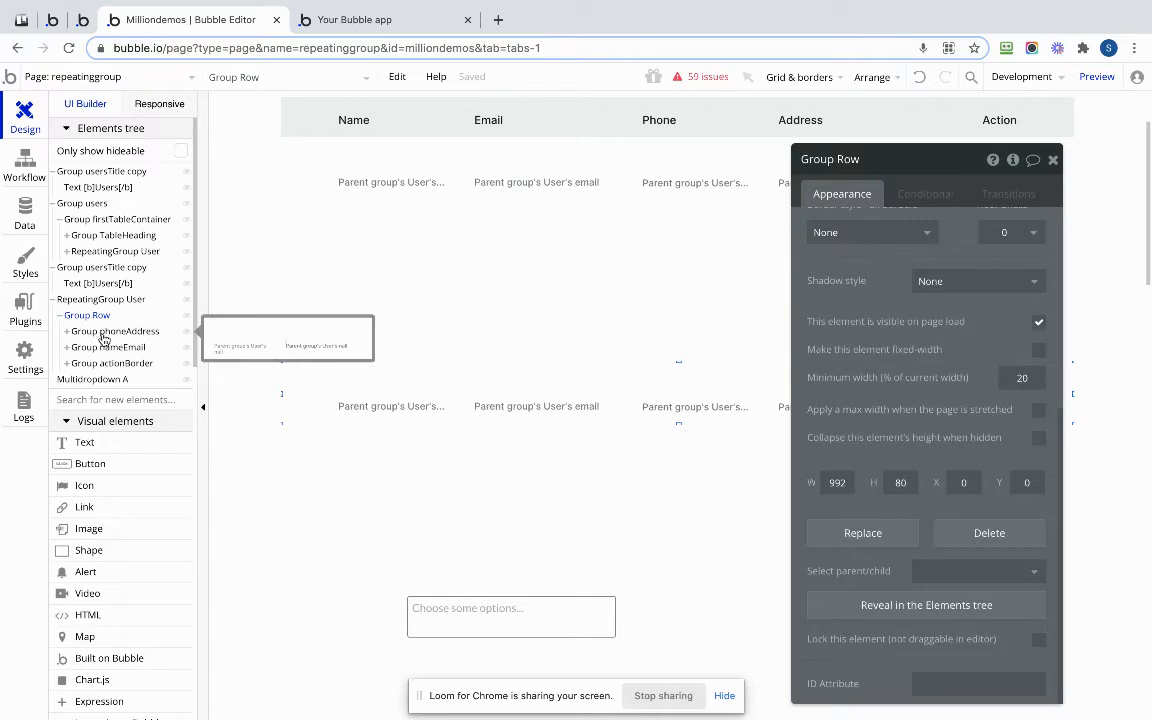
click(115, 331)
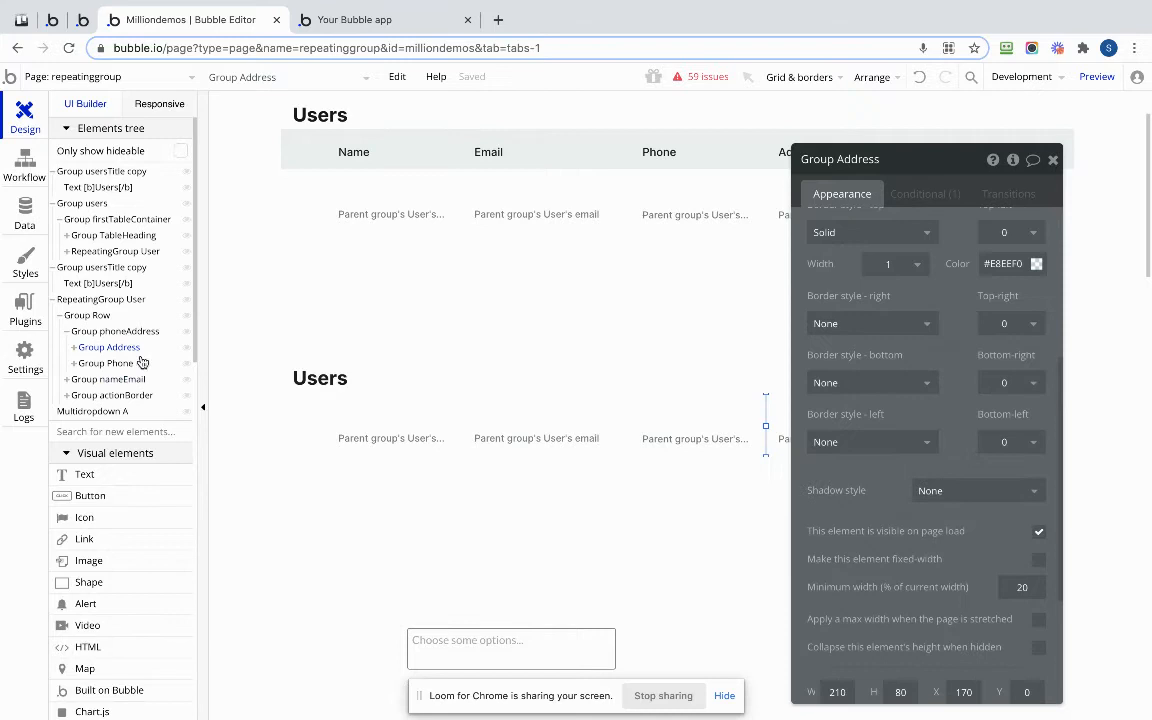
click(104, 363)
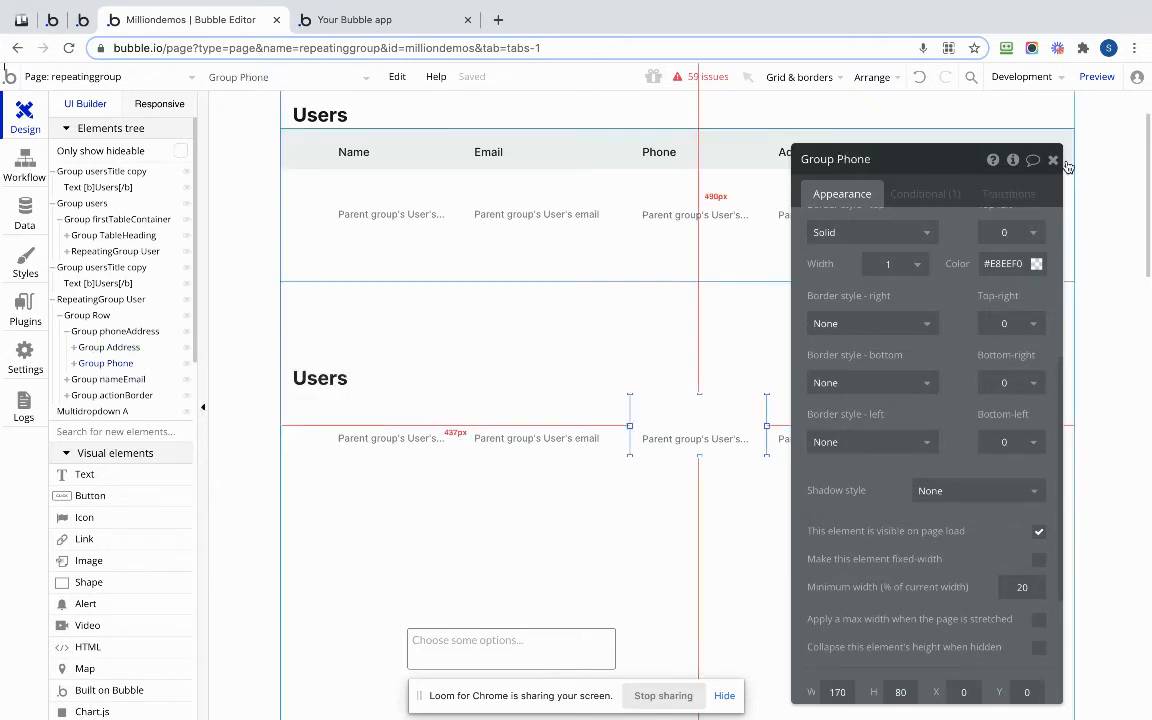
click(1053, 159)
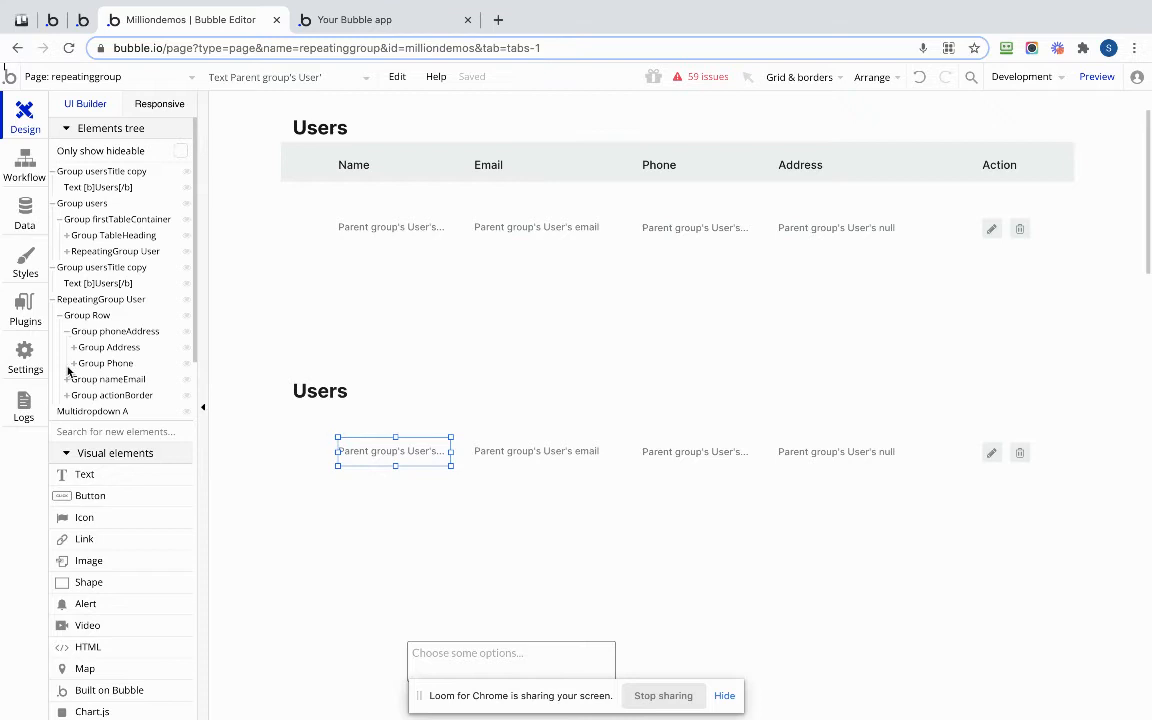
click(71, 378)
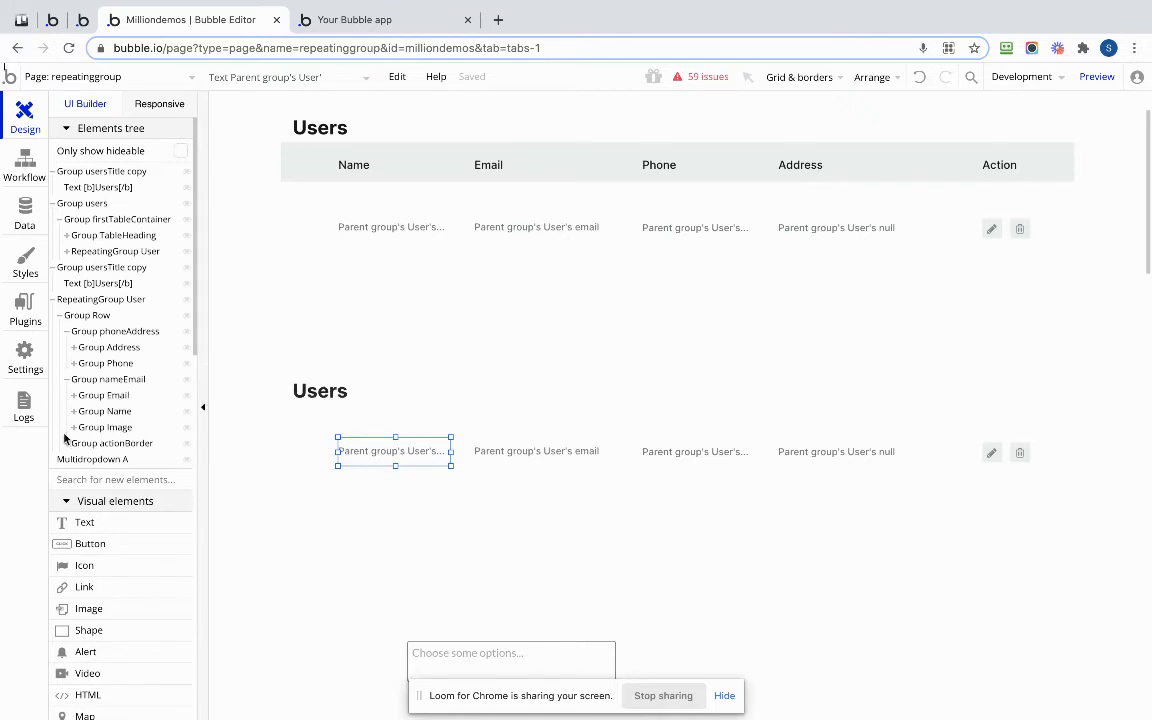
click(112, 442)
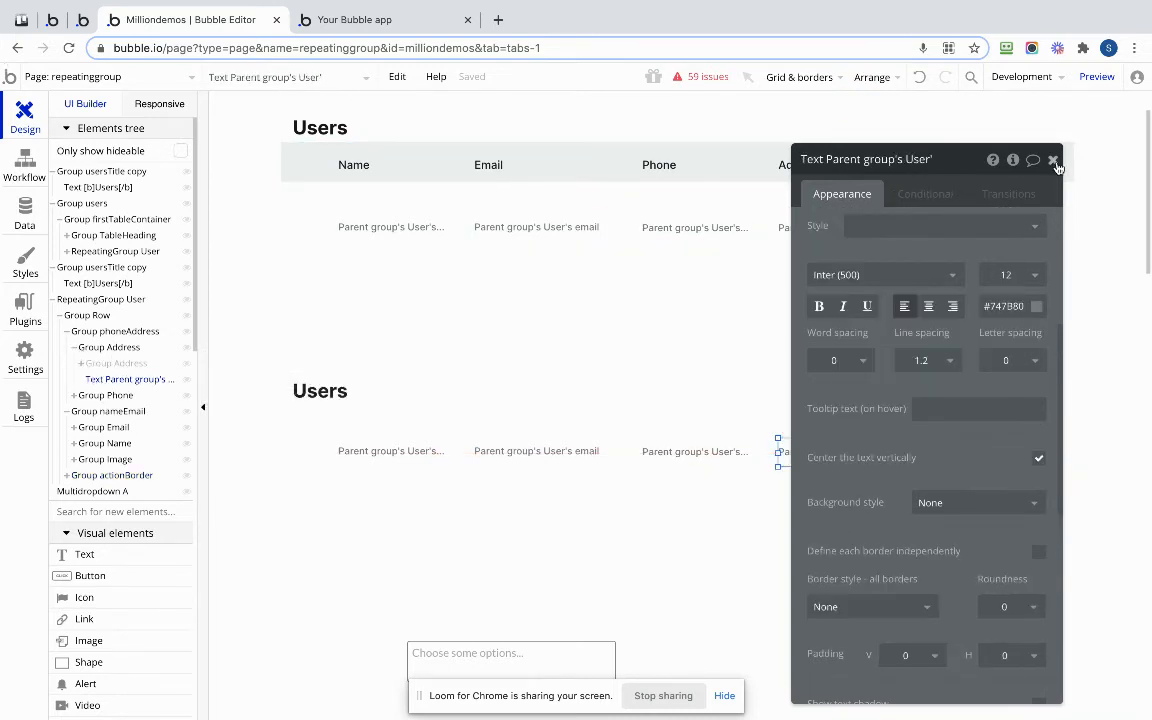
click(1055, 159)
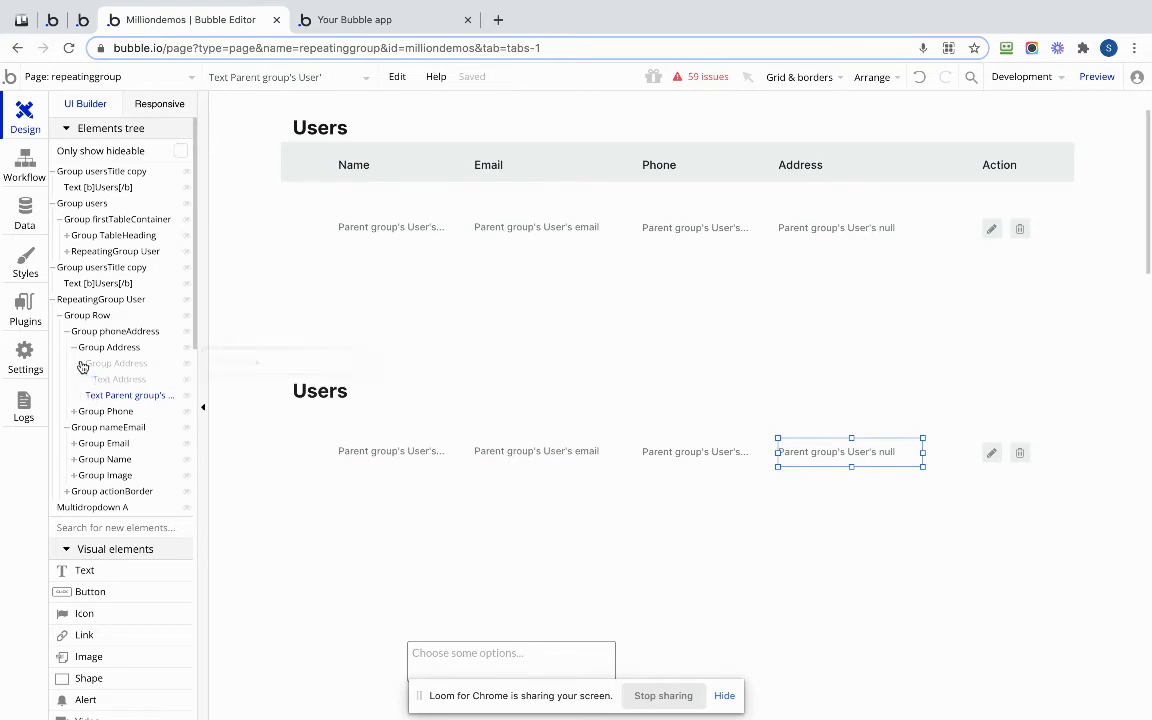
Step: Unhide the Address and Phone heading groups in the second table's first row
click(118, 379)
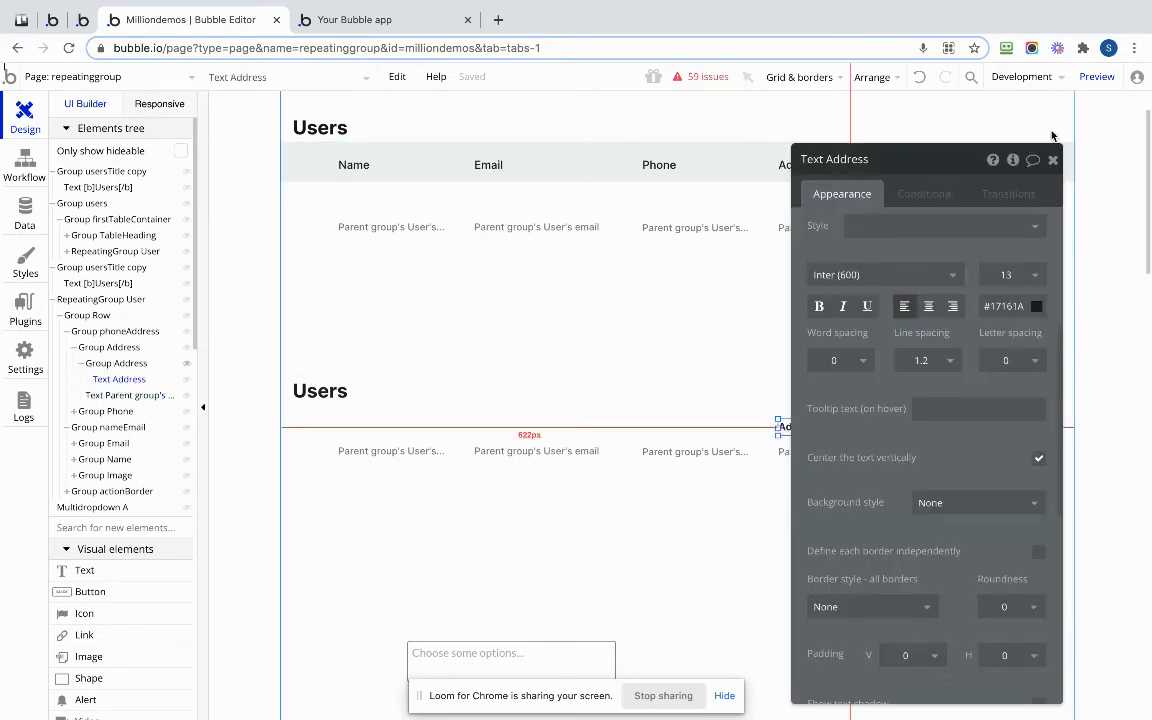
click(1052, 159)
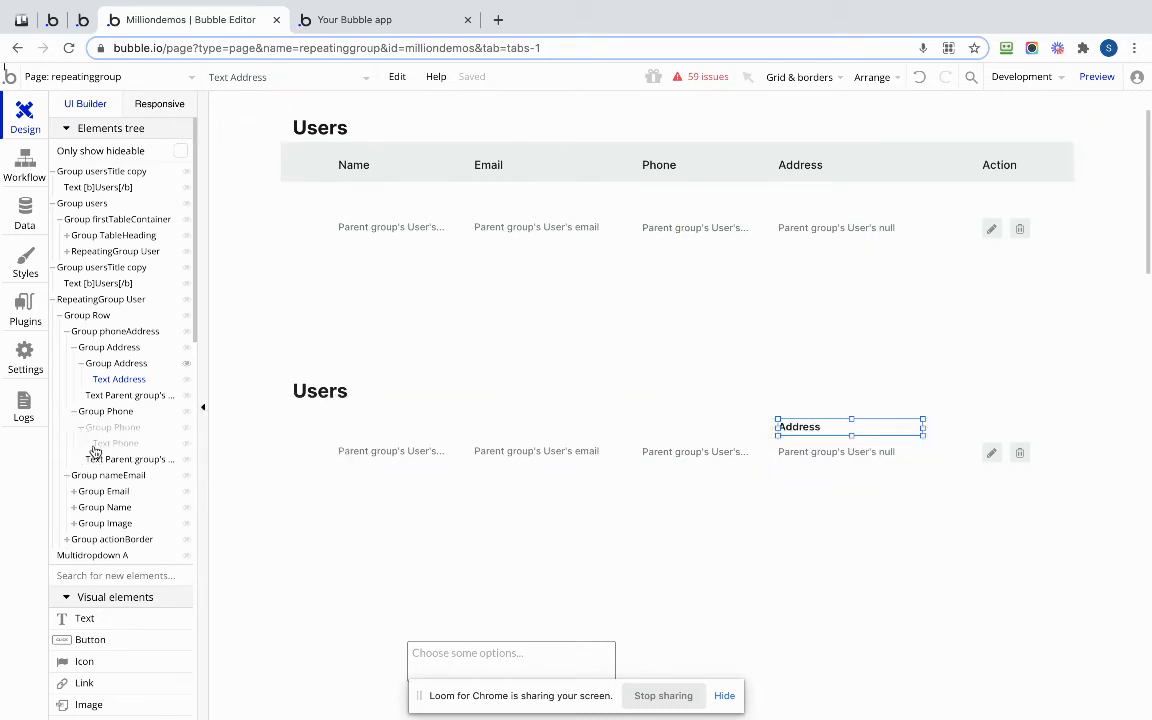
click(114, 443)
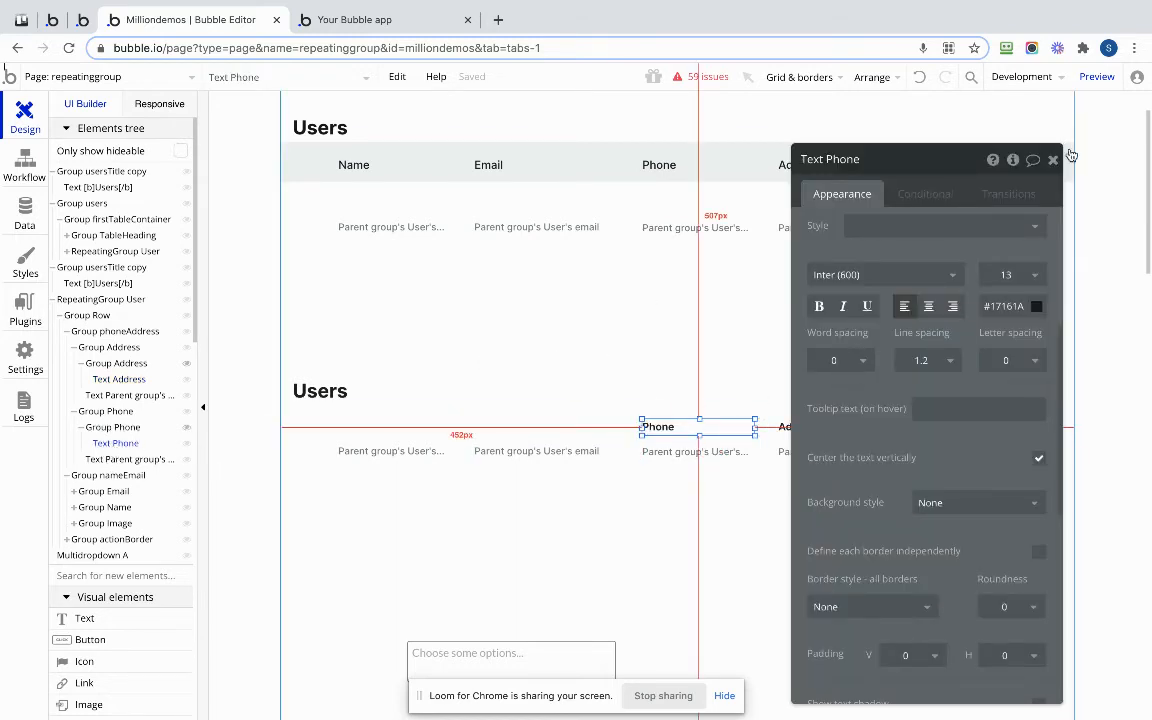
click(1052, 159)
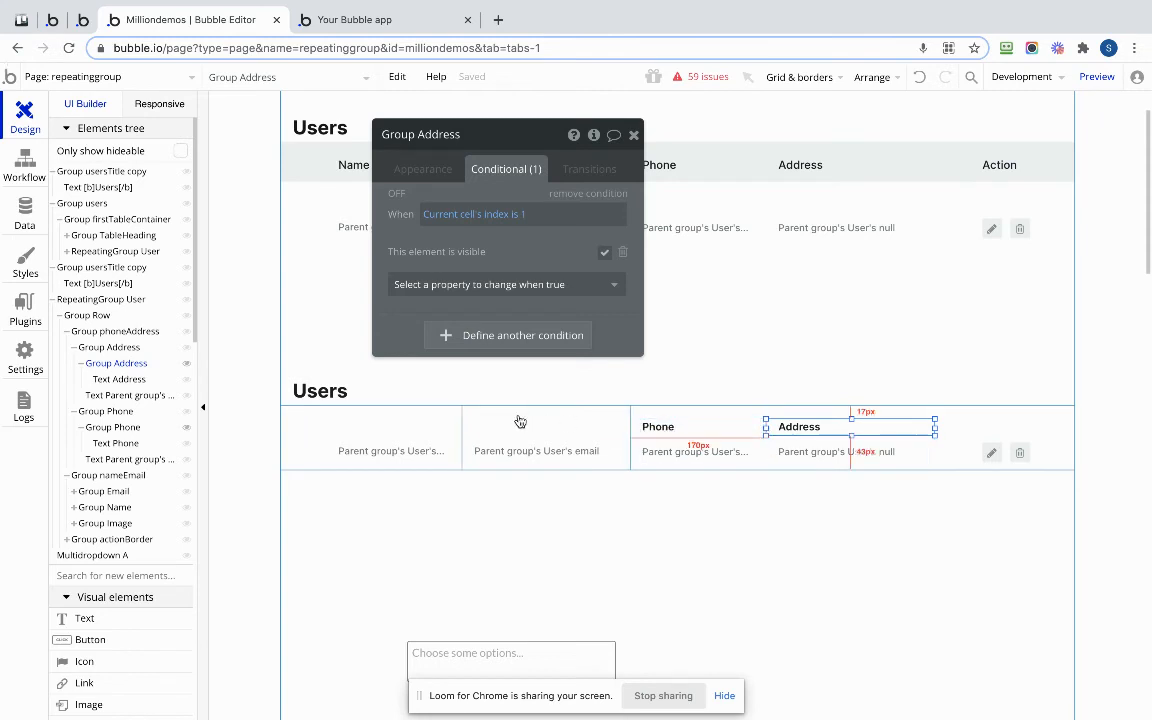
Step: Switch to the live app preview running in debug mode
click(360, 19)
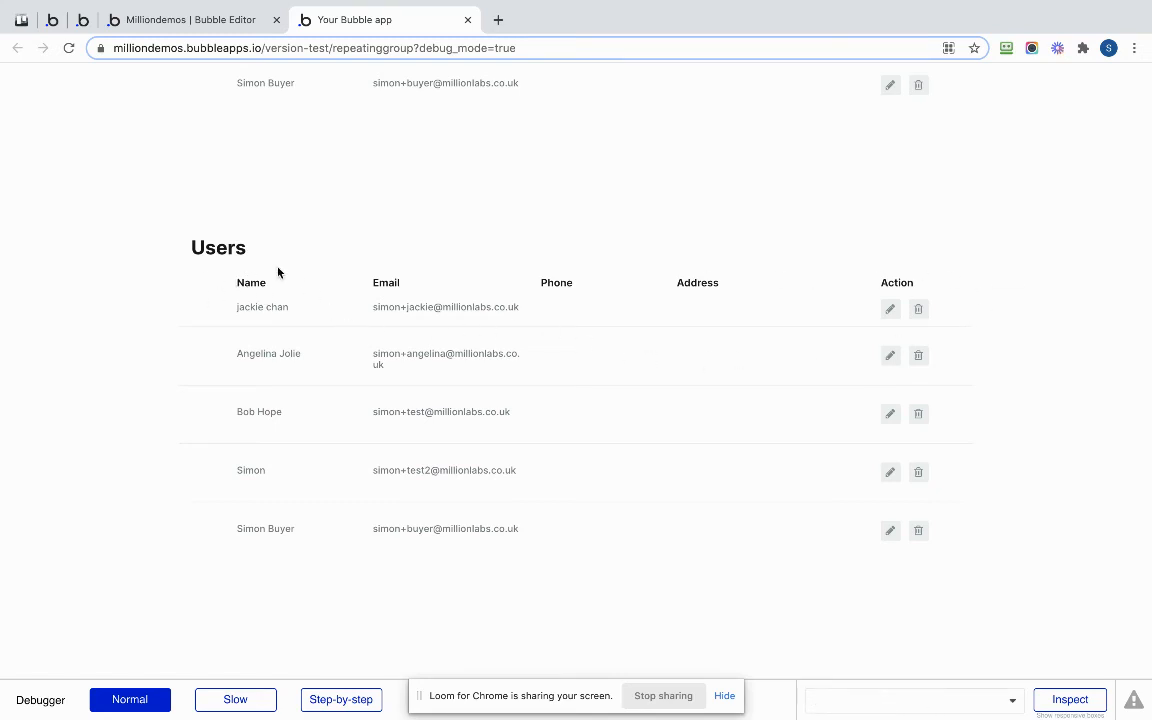
mouse_move(271, 554)
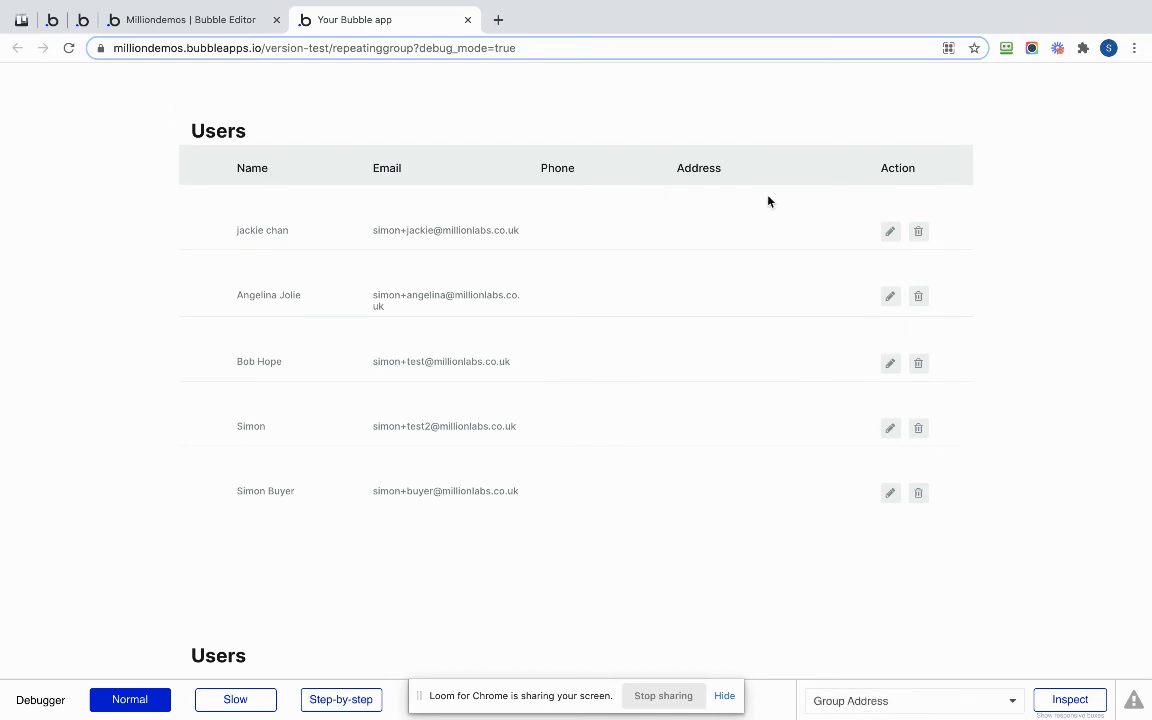
Step: Scroll the preview to compare the separate heading bar with the first-row headings
scroll(down, 3)
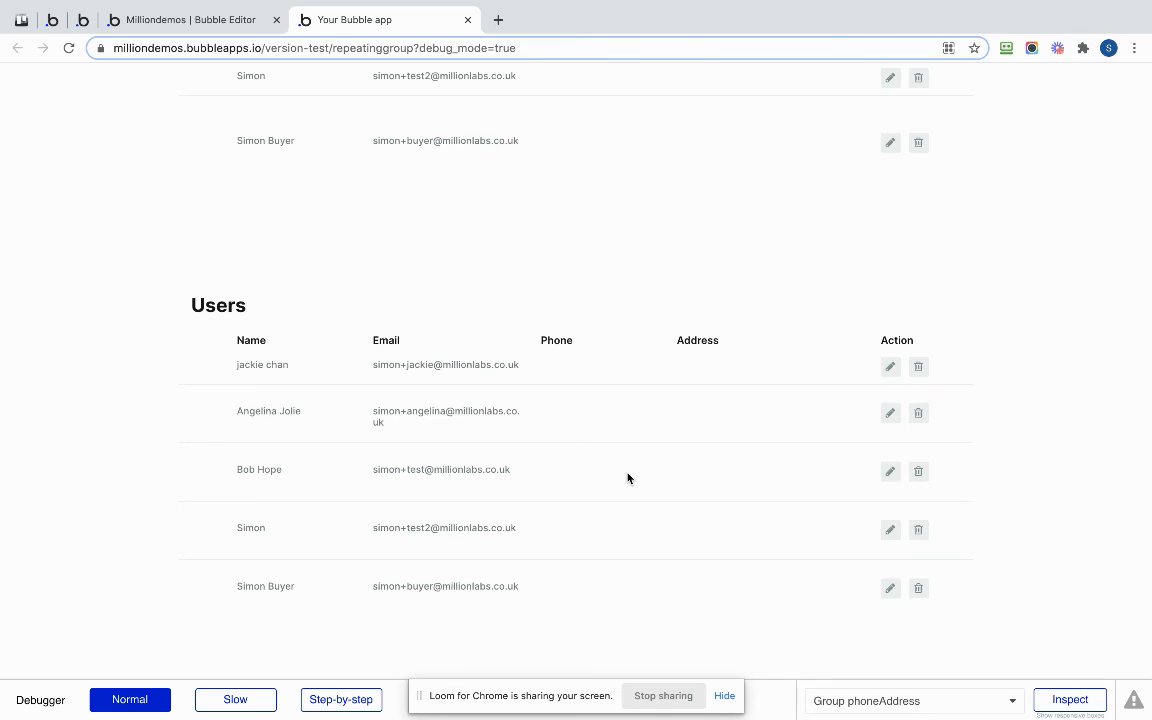
scroll(down, 3)
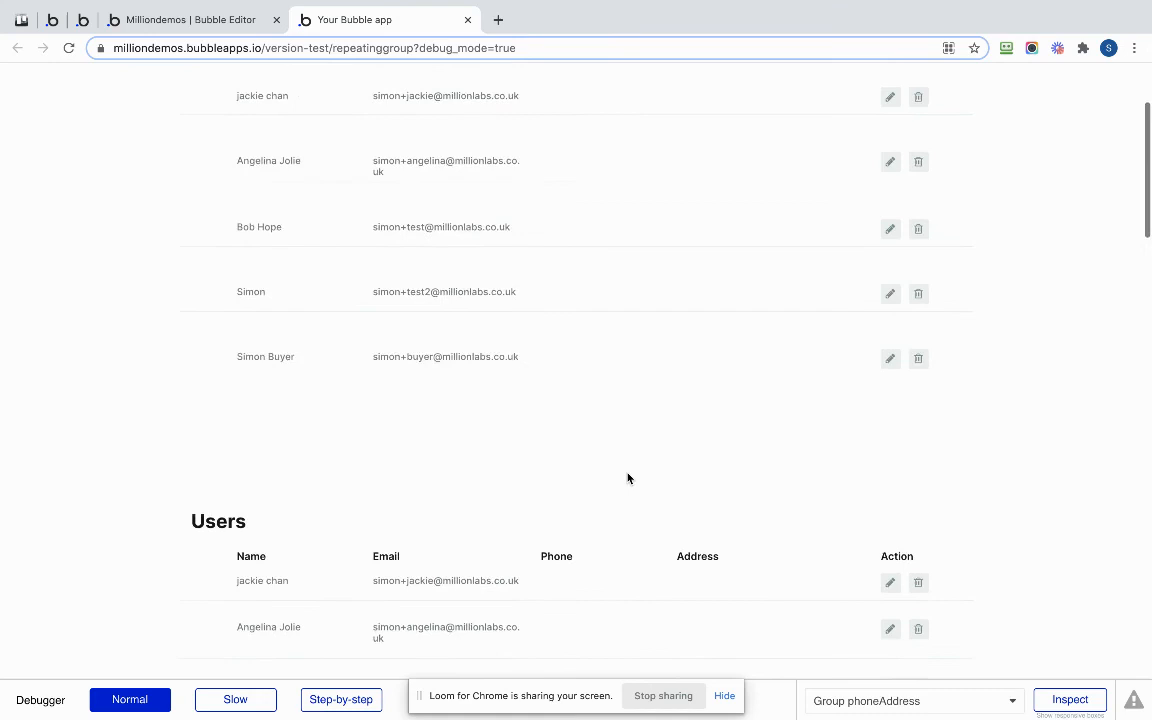
scroll(down, 3)
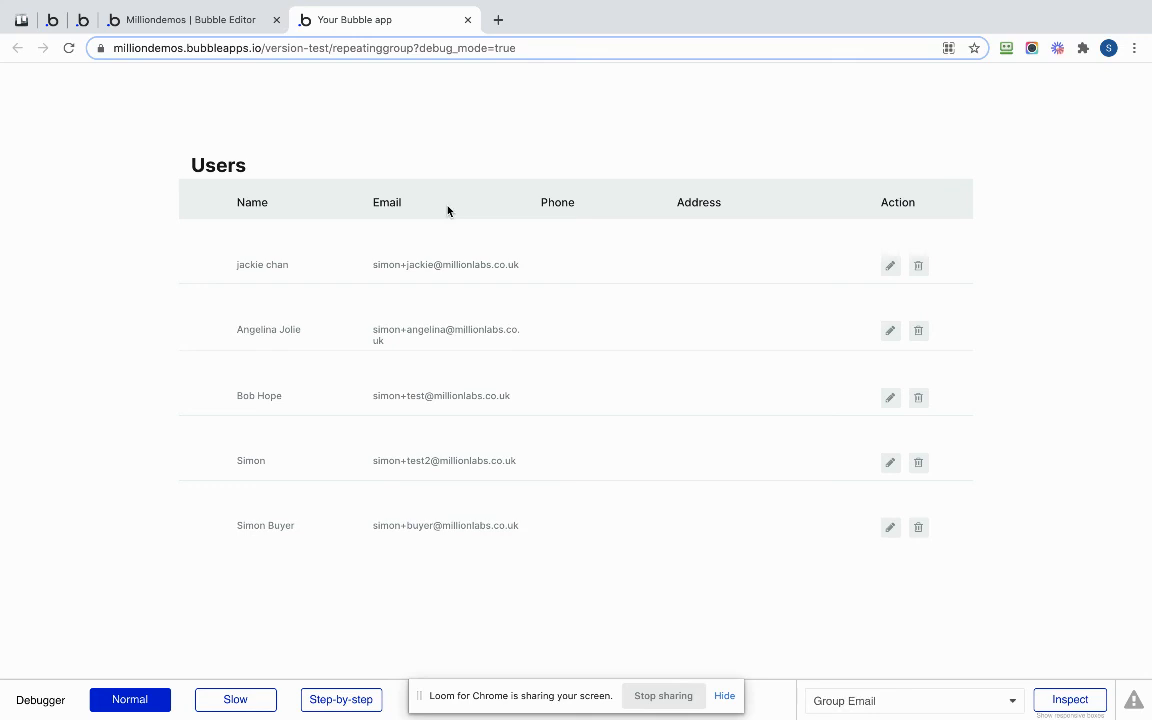
scroll(down, 3)
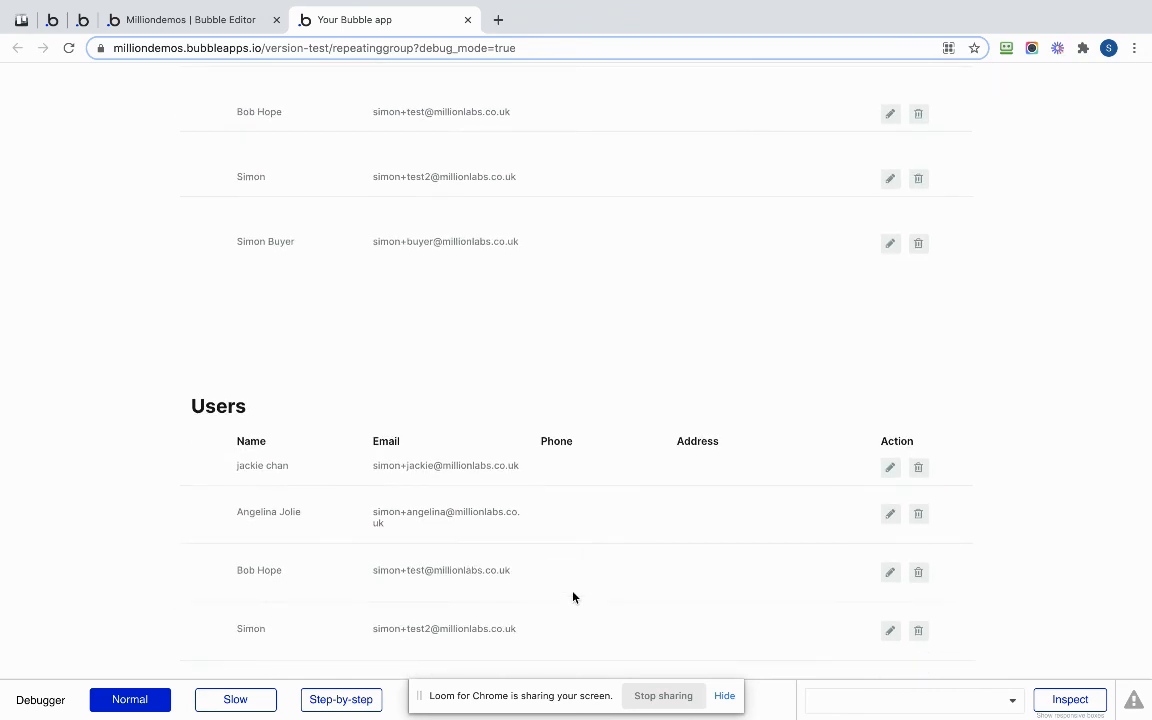
scroll(down, 3)
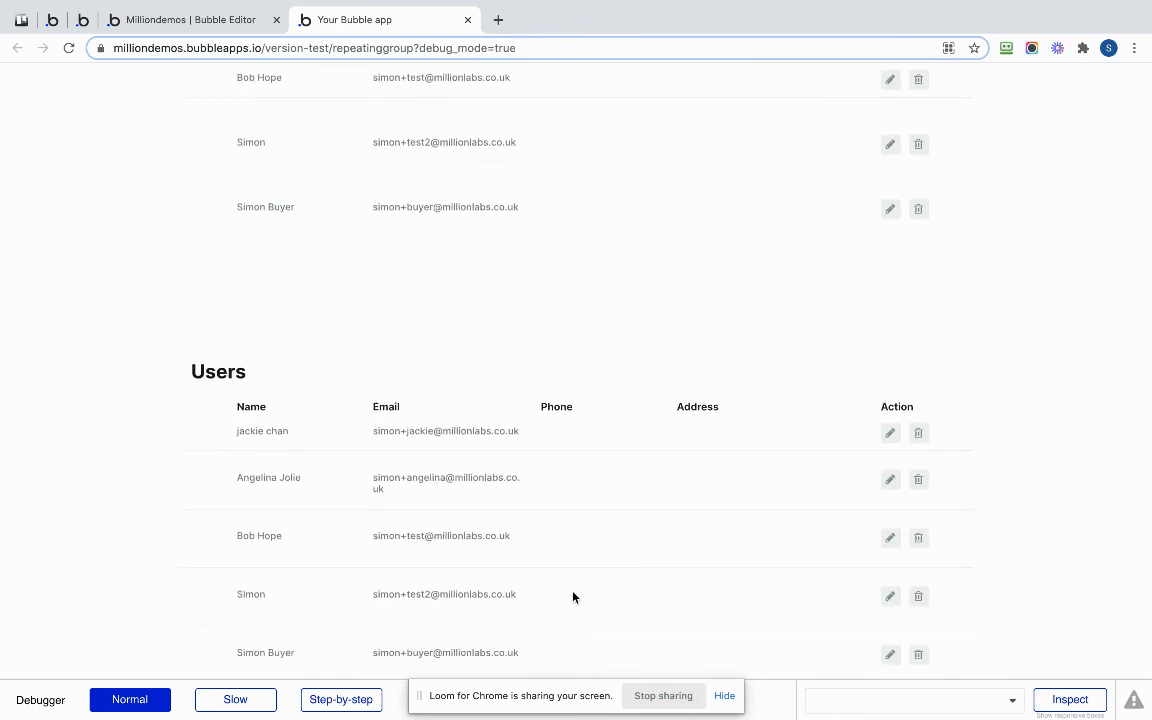